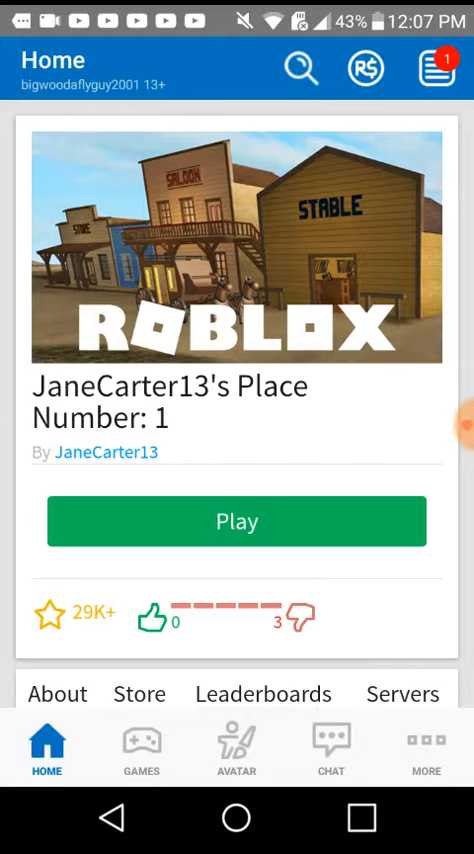
Scroll through the Roblox home page feed
{"action": "scroll", "scroll_direction": "down", "scroll_amount": 3}
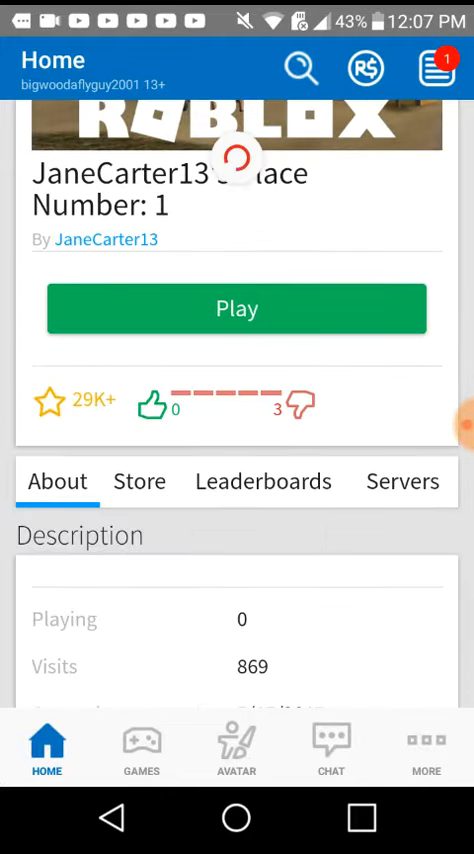
{"action": "left_click", "coordinate": [44, 748]}
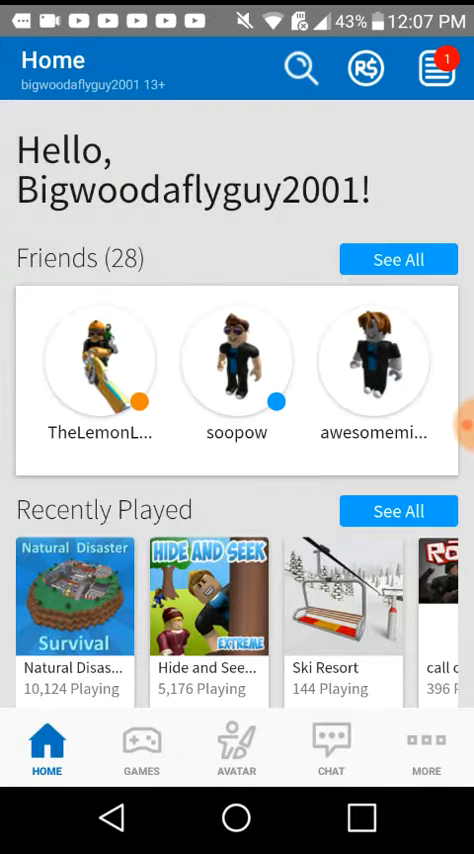
{"action": "scroll", "scroll_direction": "down", "scroll_amount": 3}
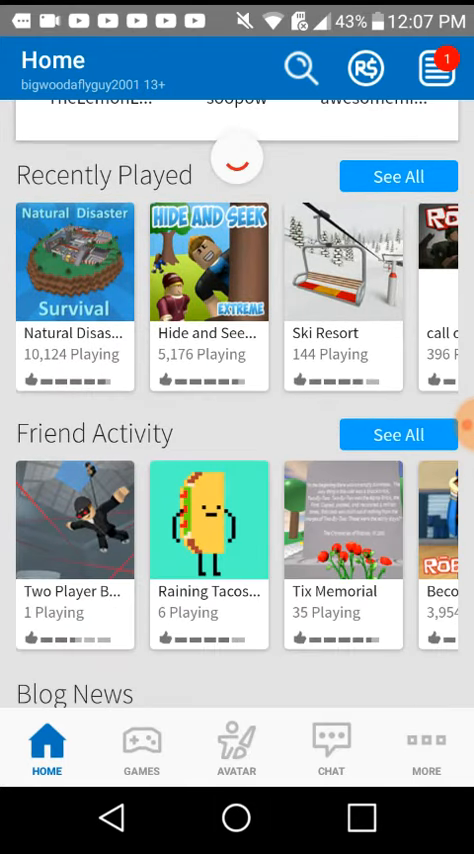
{"action": "scroll", "scroll_direction": "down", "scroll_amount": 3}
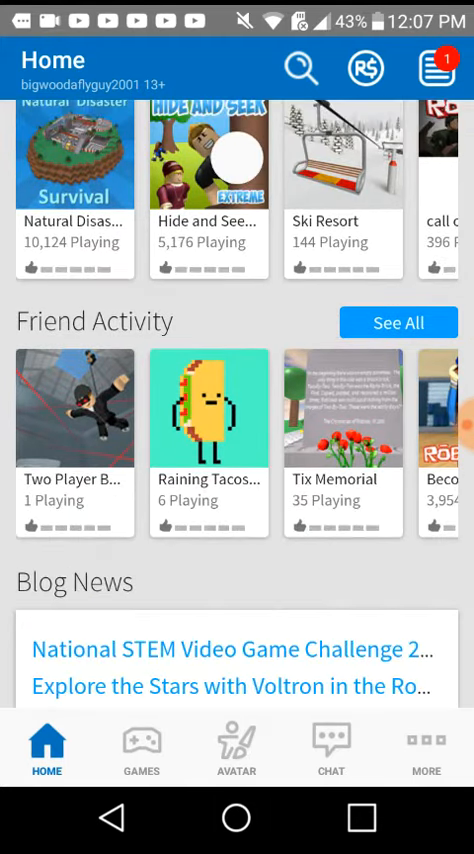
{"action": "scroll", "scroll_direction": "down", "scroll_amount": 3}
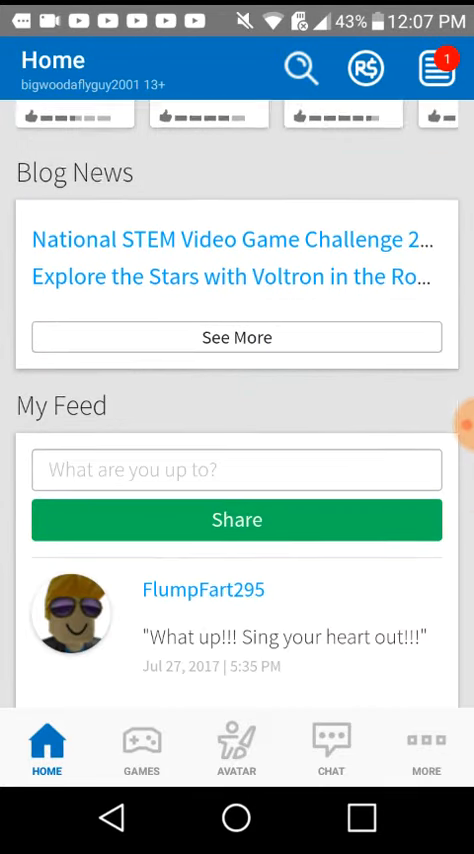
{"action": "scroll", "scroll_direction": "down", "scroll_amount": 3}
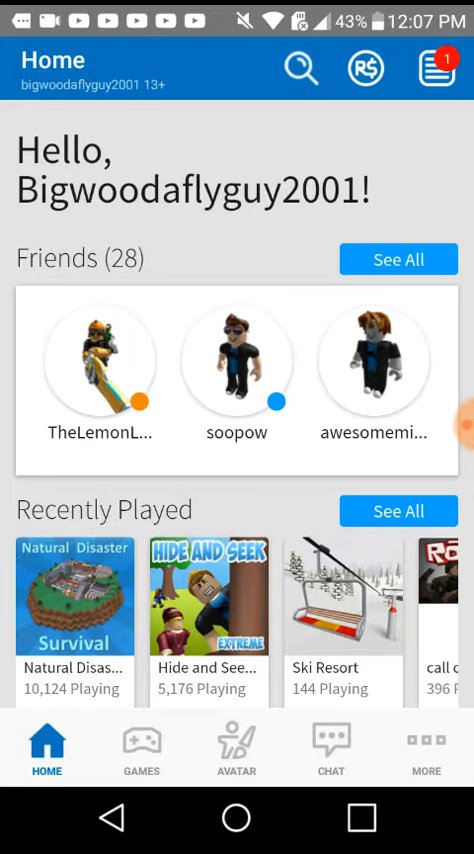
{"action": "left_click", "coordinate": [426, 748]}
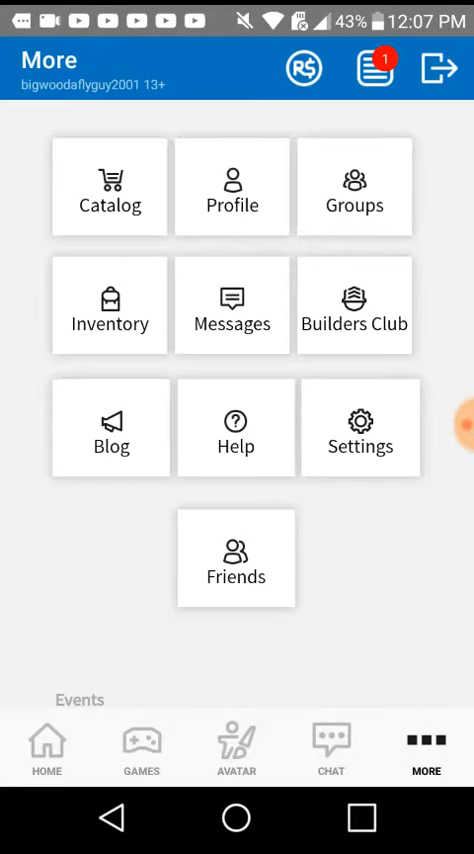
{"action": "left_click", "coordinate": [236, 558]}
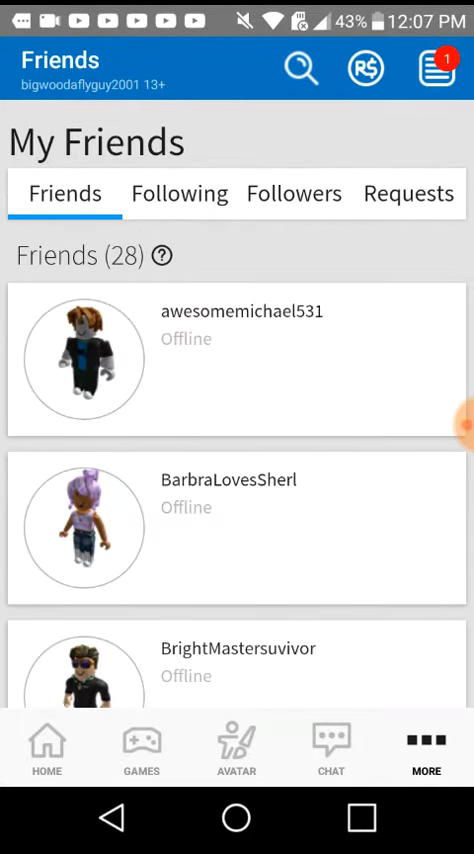
{"action": "left_click", "coordinate": [408, 193]}
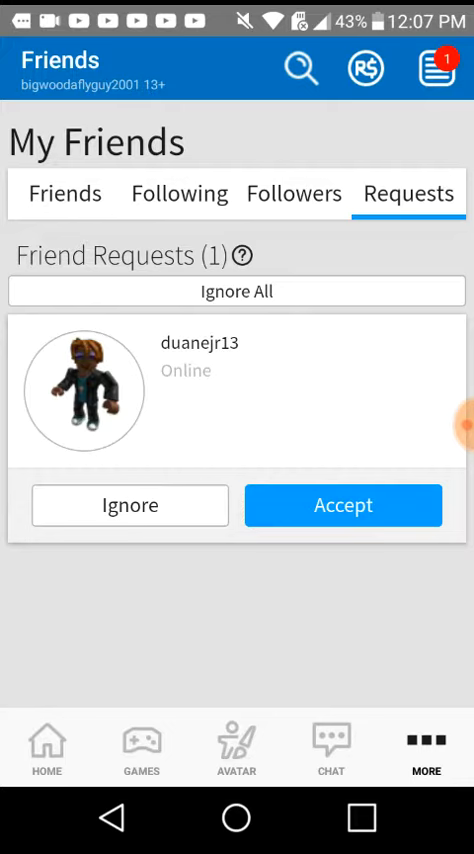
{"action": "left_click", "coordinate": [342, 505]}
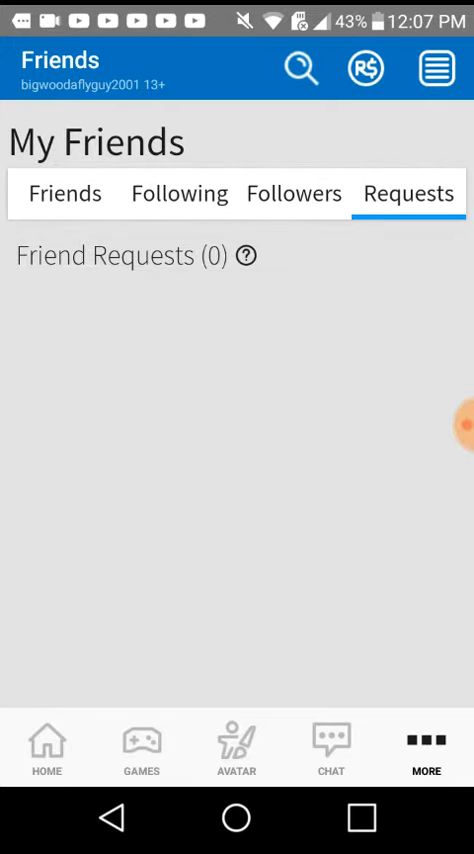
{"action": "left_click", "coordinate": [298, 70]}
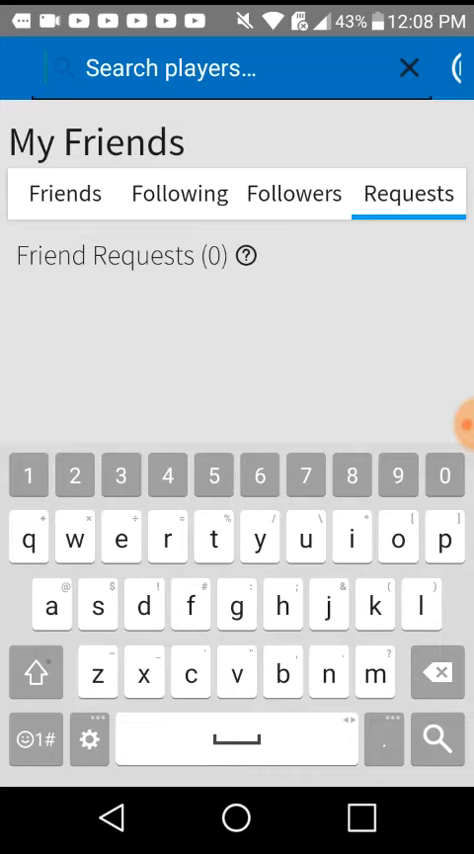
{"action": "type", "text": "s"}
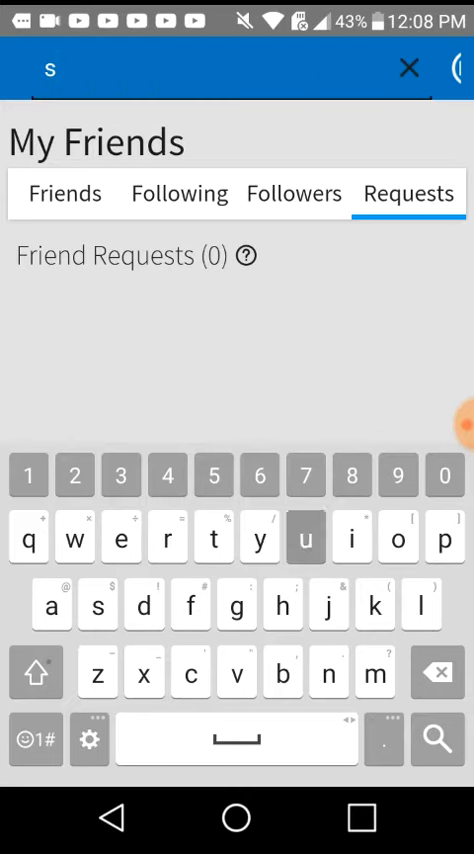
{"action": "type", "text": "uan"}
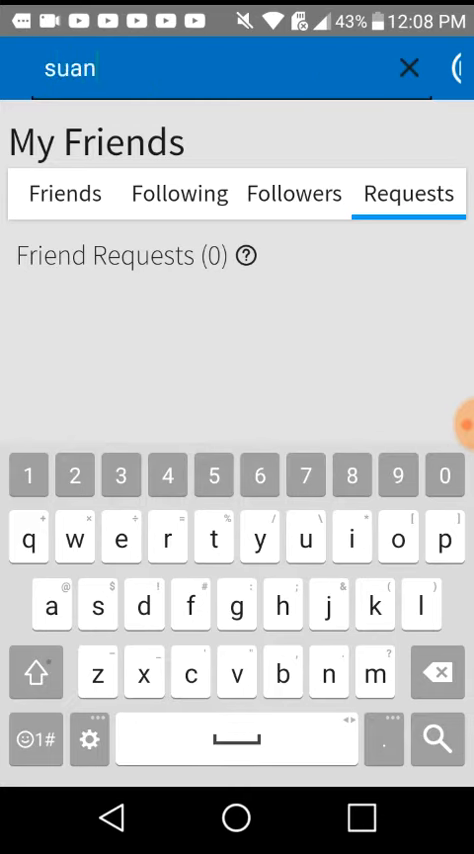
{"action": "type", "text": "ejr"}
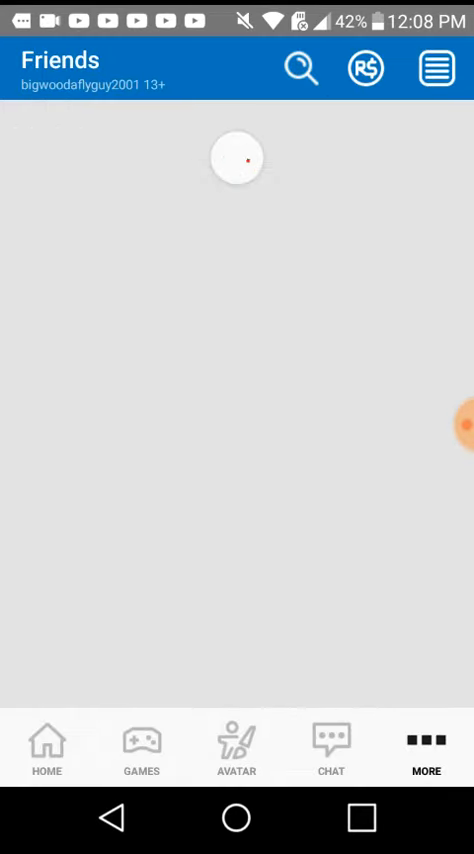
{"action": "left_click", "coordinate": [301, 69]}
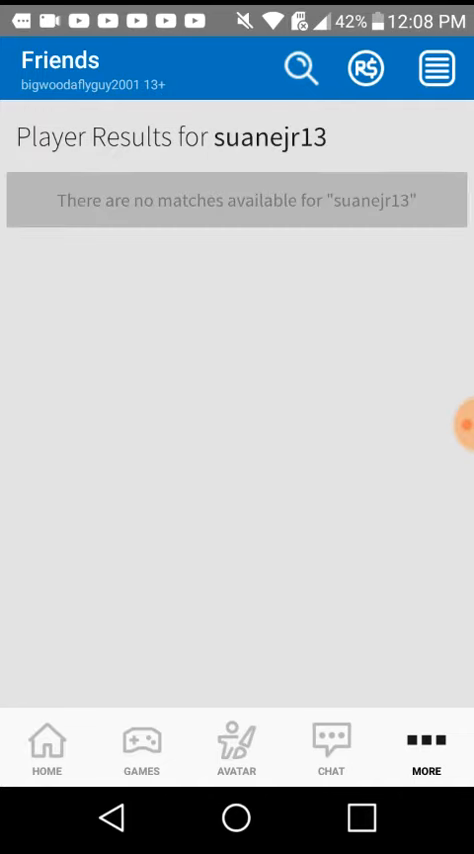
{"action": "left_click", "coordinate": [300, 69]}
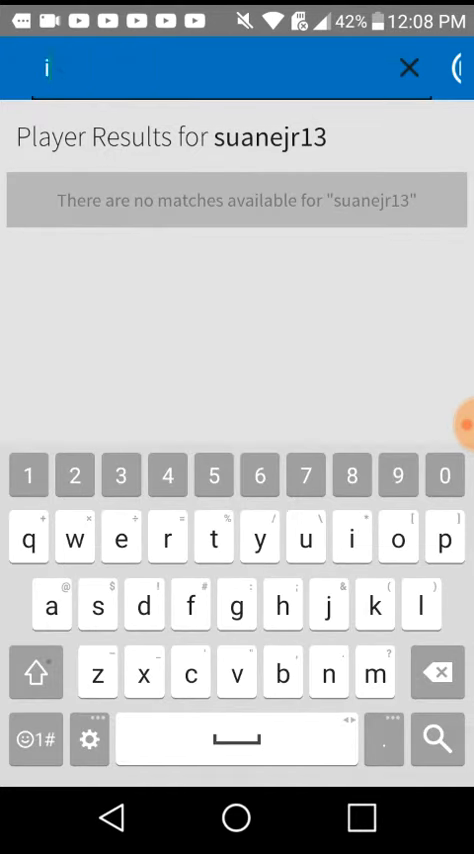
Enter 'icegunt' in the Search players field
{"action": "type", "text": "icegu"}
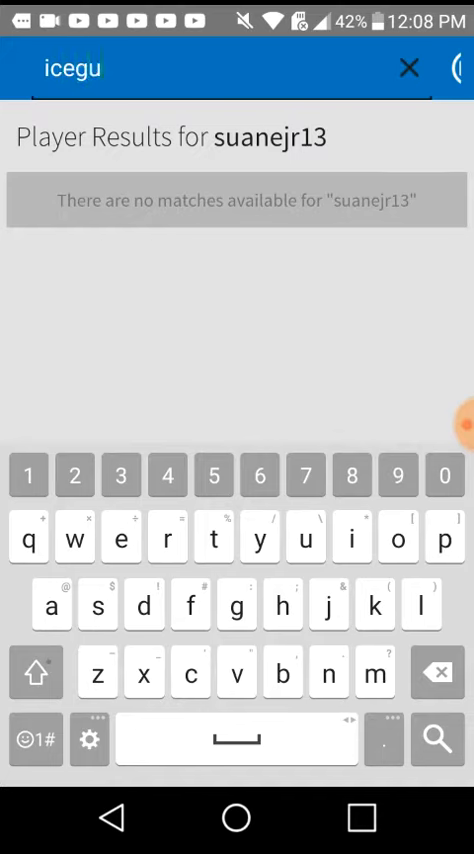
{"action": "type", "text": "nt"}
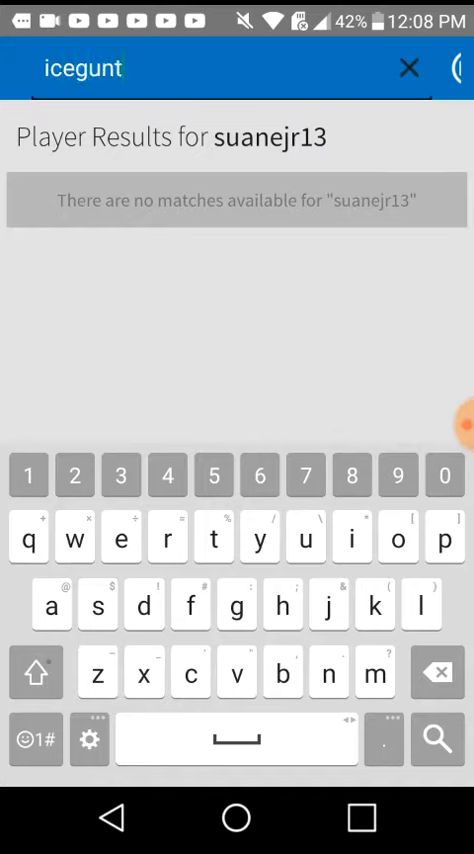